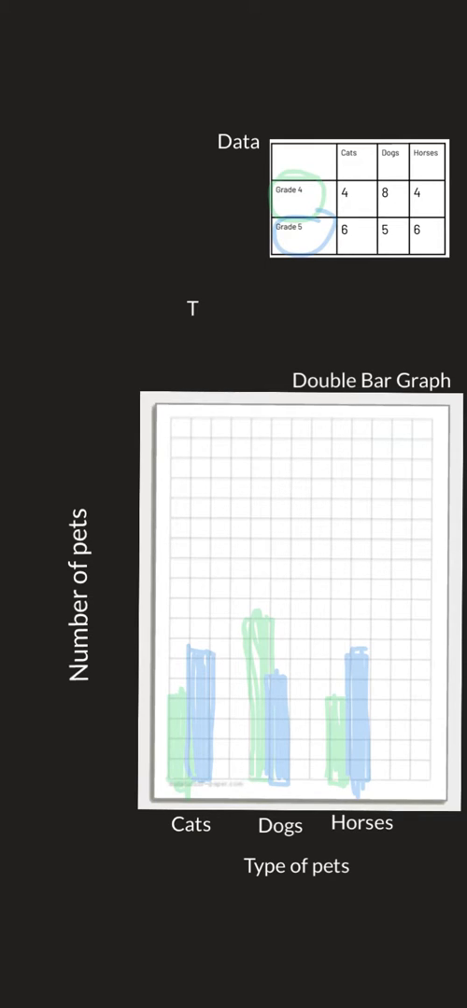
type("ypes of")
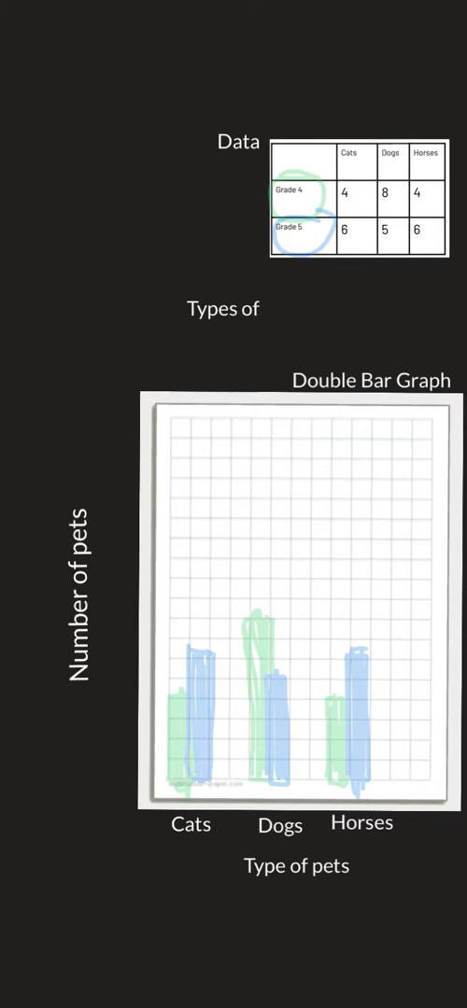